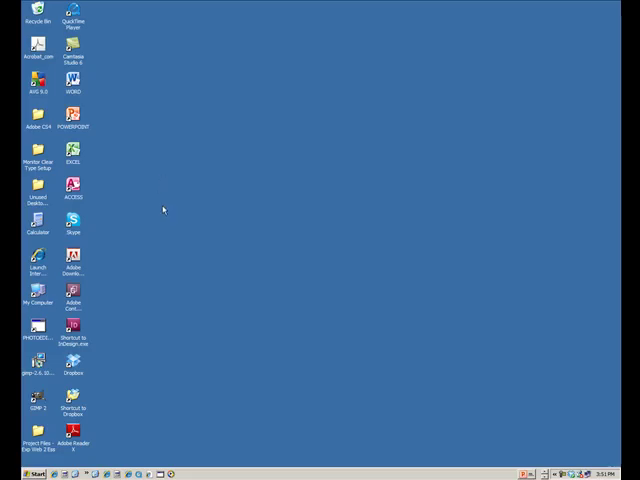
mouse_move(164, 212)
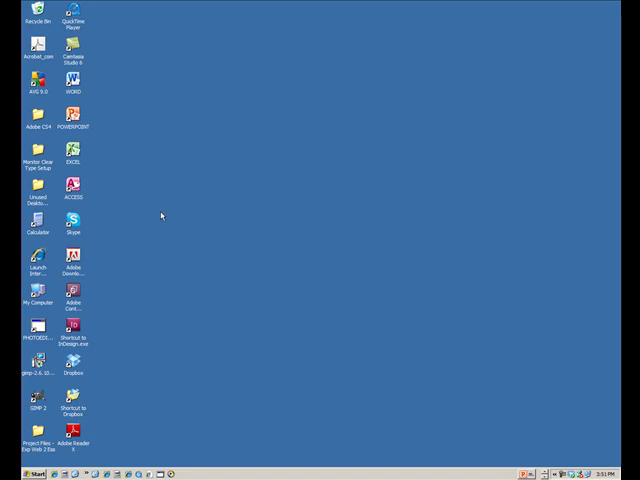
mouse_move(104, 364)
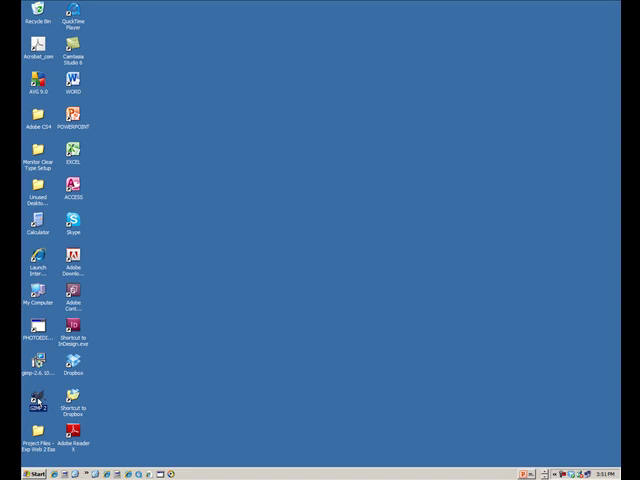
Launch GIMP from its desktop shortcut and let it load to an empty image window
double_click(40, 400)
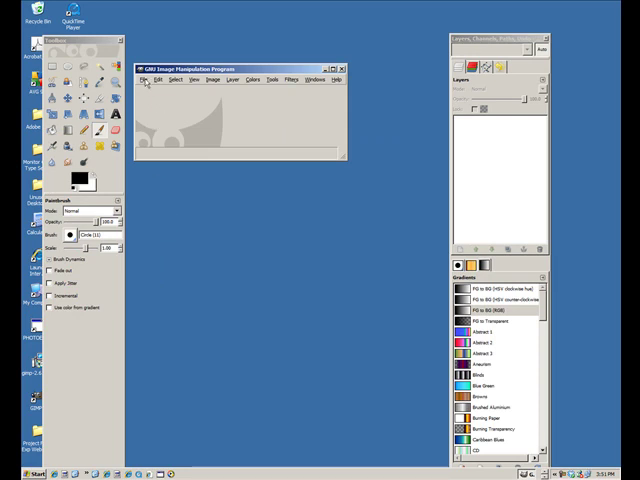
Start File > Open and browse into the textbook images folder, then its chapter folder holding the jet-ski JPG
click(152, 80)
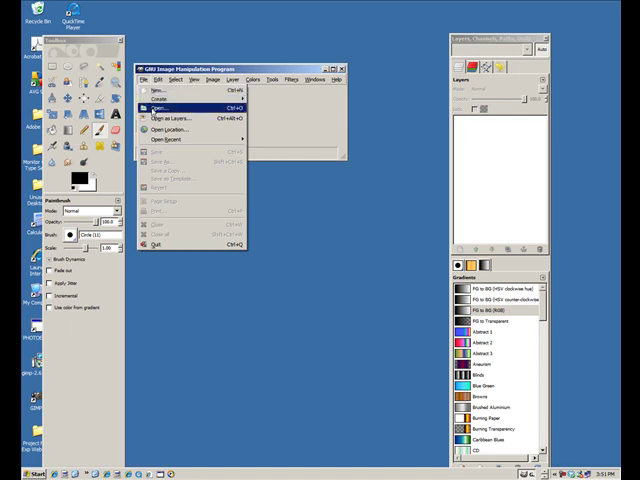
mouse_move(176, 108)
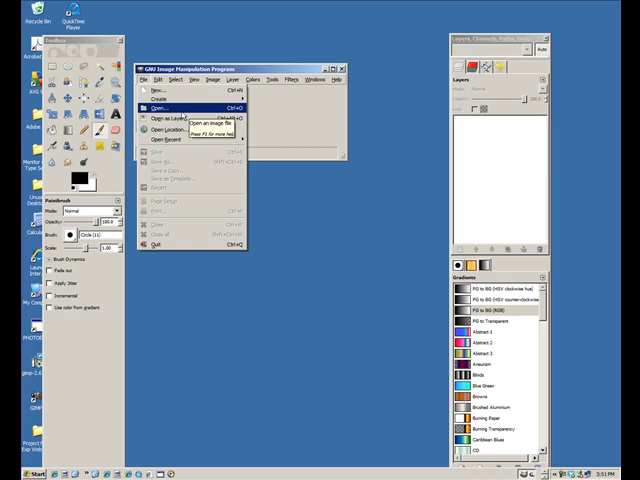
click(164, 104)
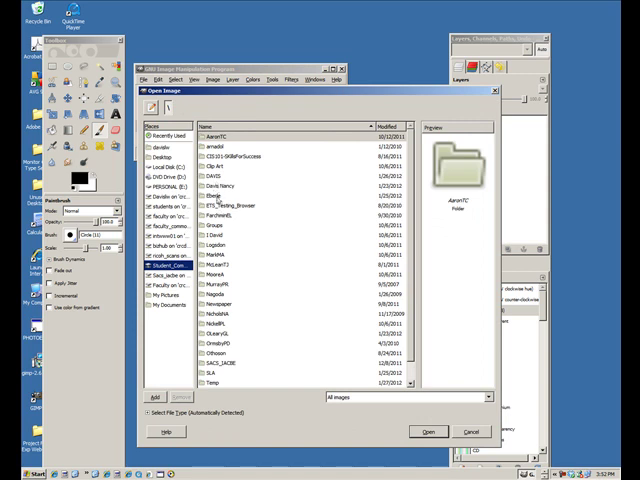
double_click(228, 176)
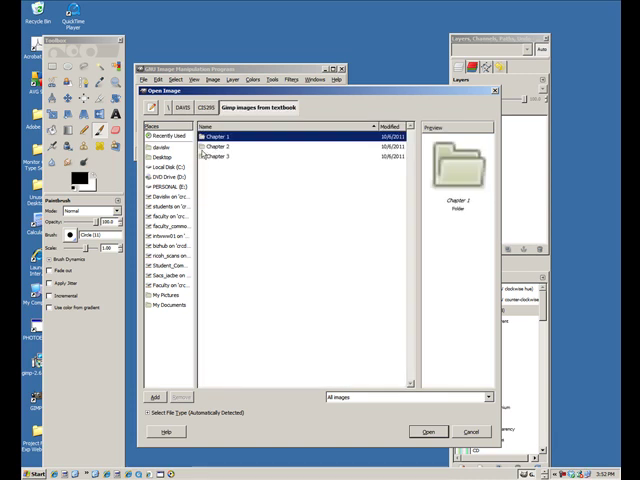
double_click(218, 146)
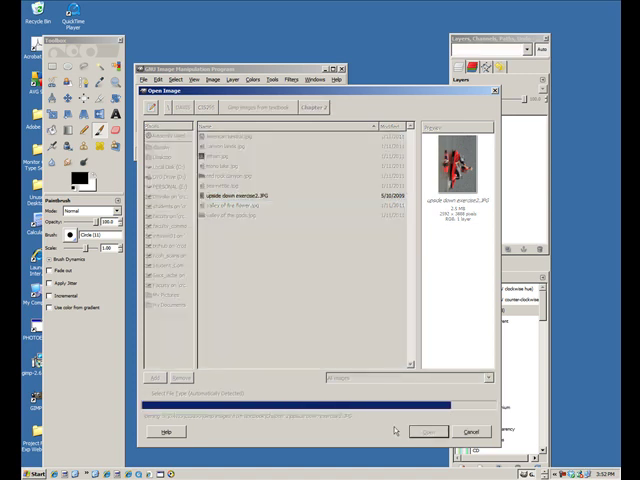
Load the selected jet-ski photo into GIMP as a single background layer
click(428, 432)
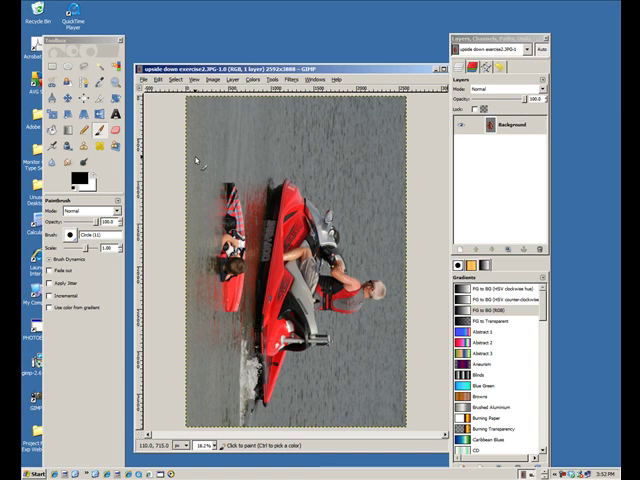
Rotate the whole jet-ski image 90° counter-clockwise via Image > Transform so it sits upright
click(210, 80)
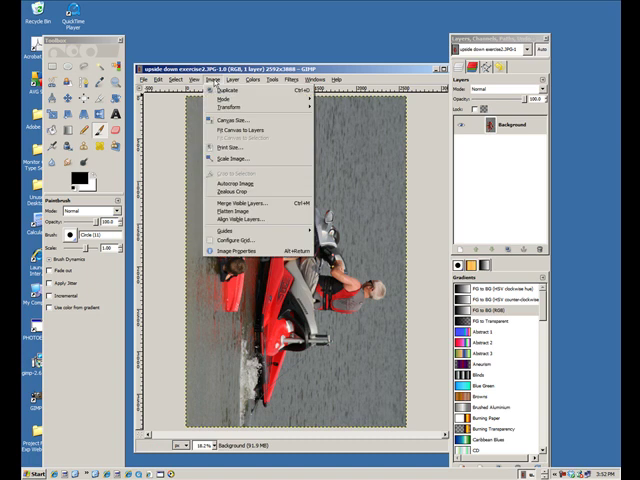
mouse_move(222, 108)
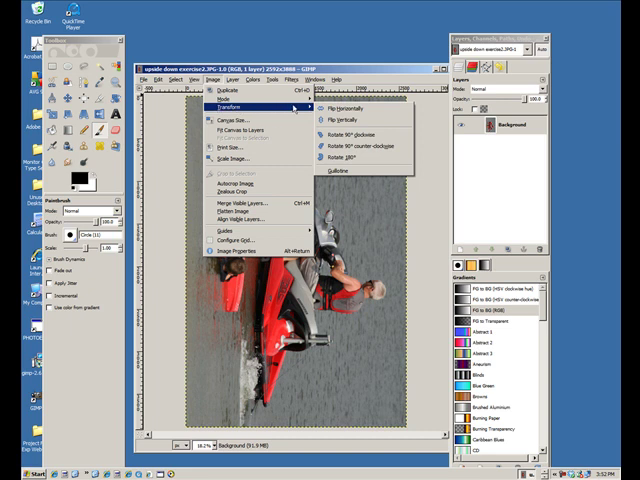
mouse_move(344, 120)
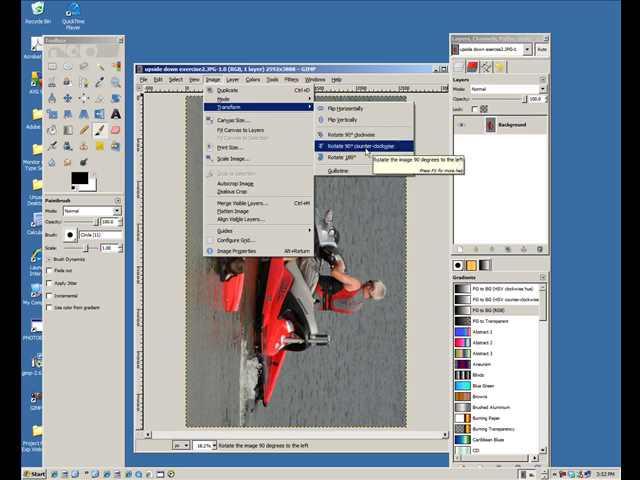
mouse_move(356, 158)
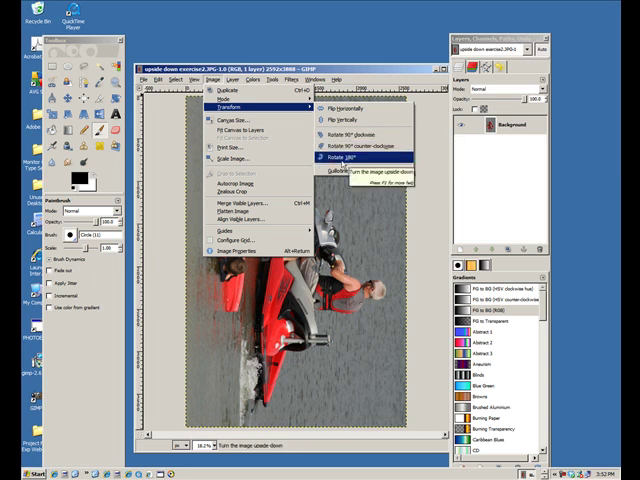
mouse_move(356, 148)
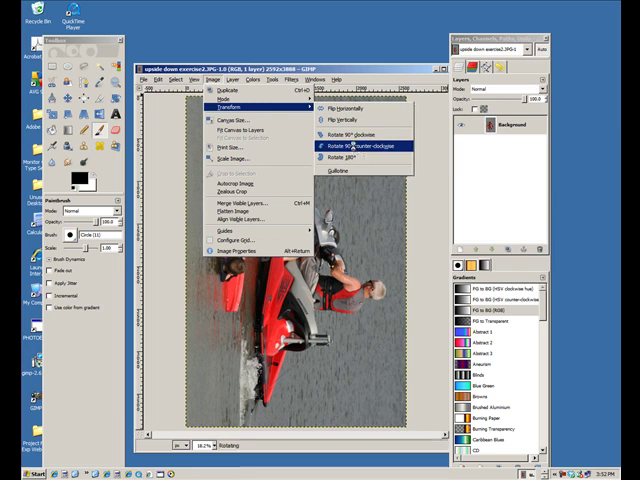
click(352, 148)
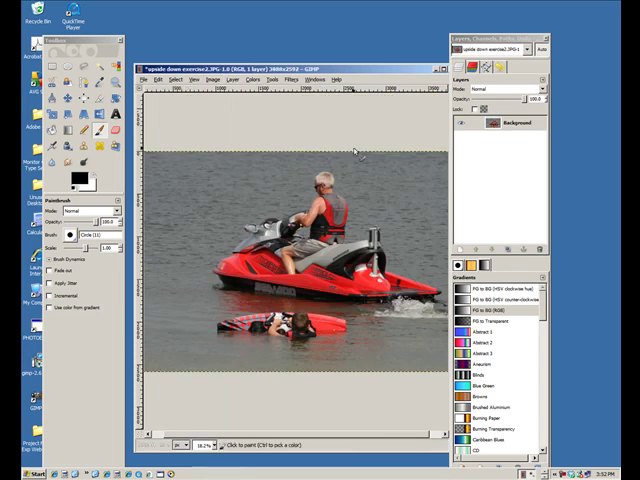